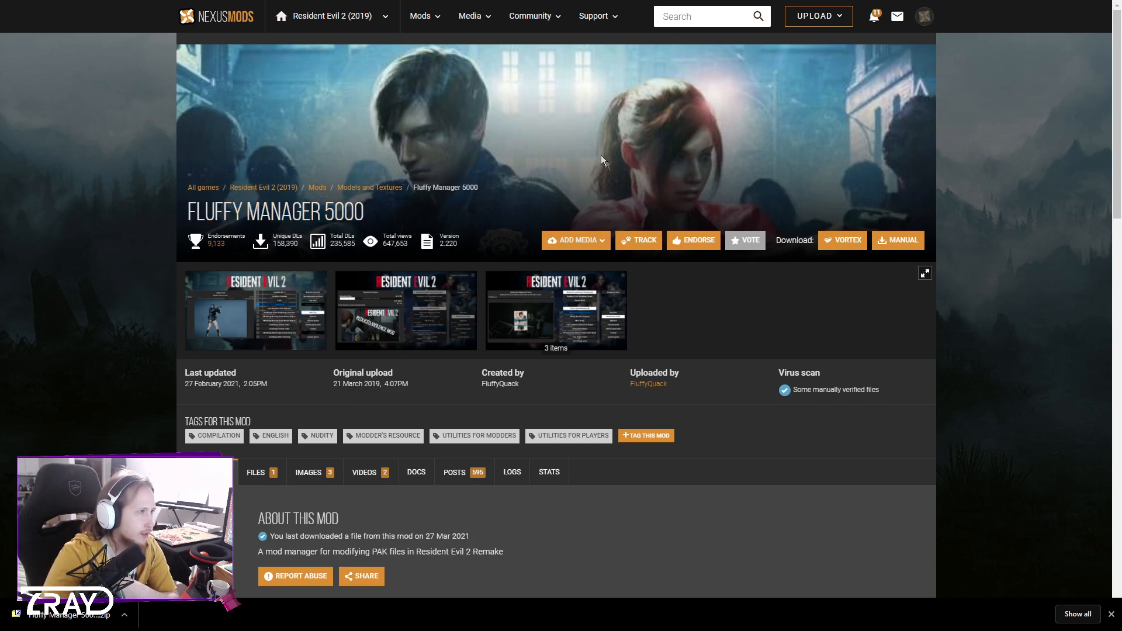
mouse_move(224, 23)
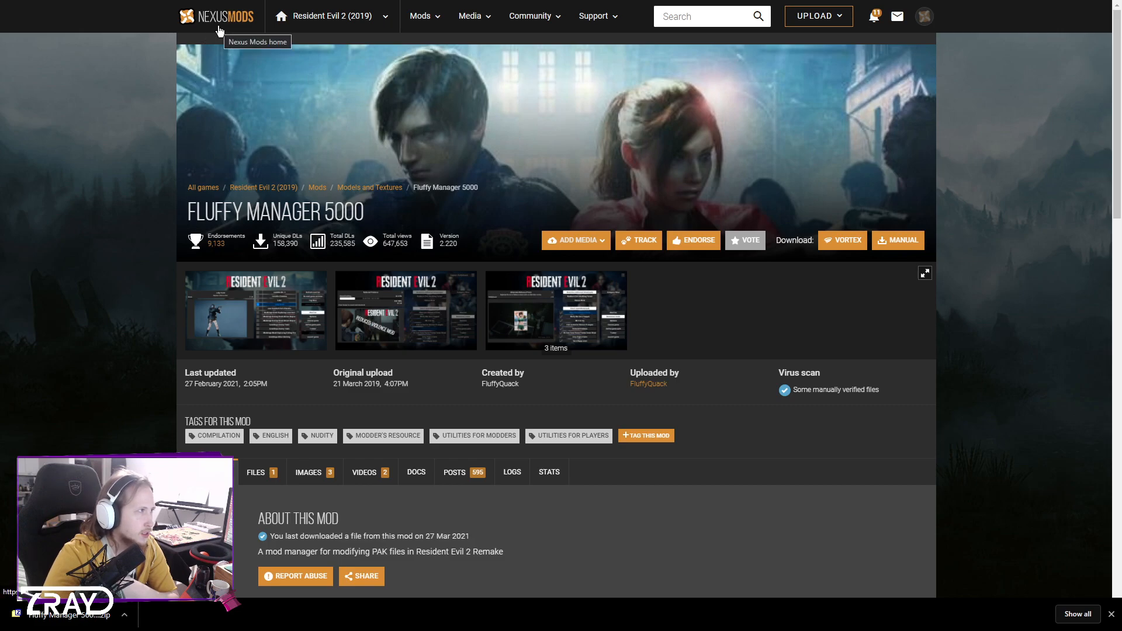
mouse_move(798, 137)
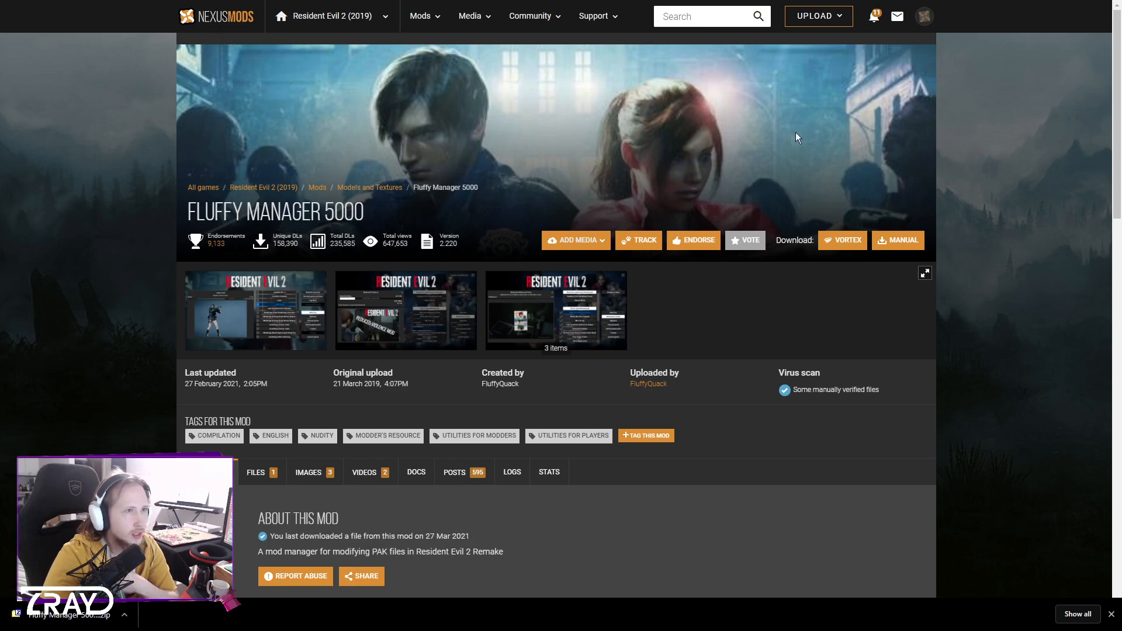
mouse_move(892, 52)
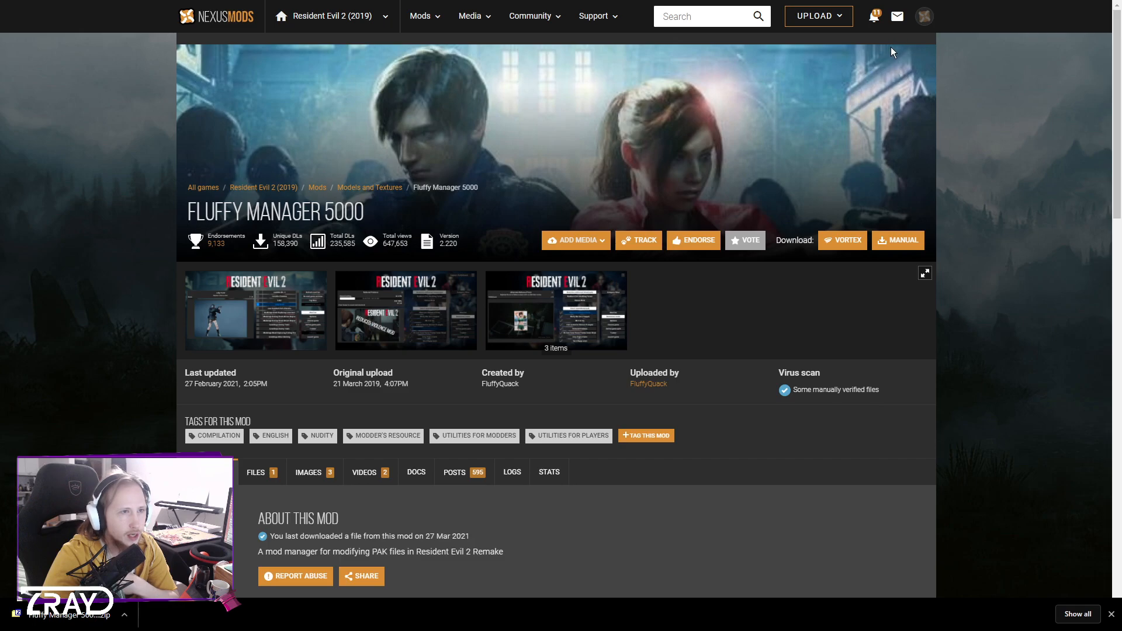
mouse_move(930, 123)
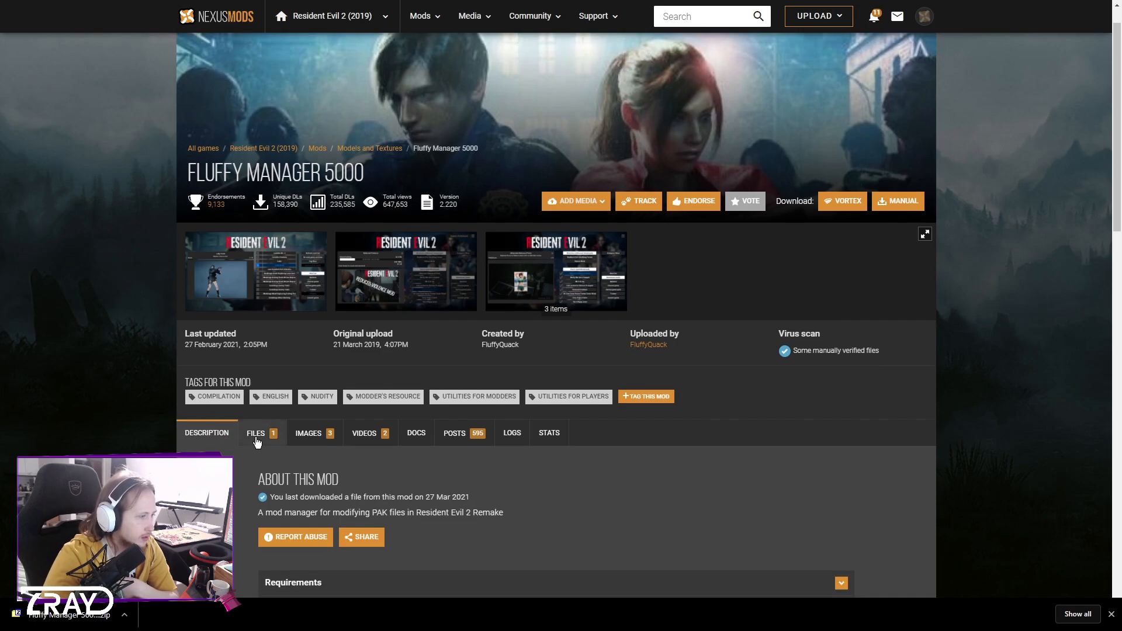
Download the Fluffy Manager 5000 zip from the mod's Files tab via Slow Download.
left_click(256, 433)
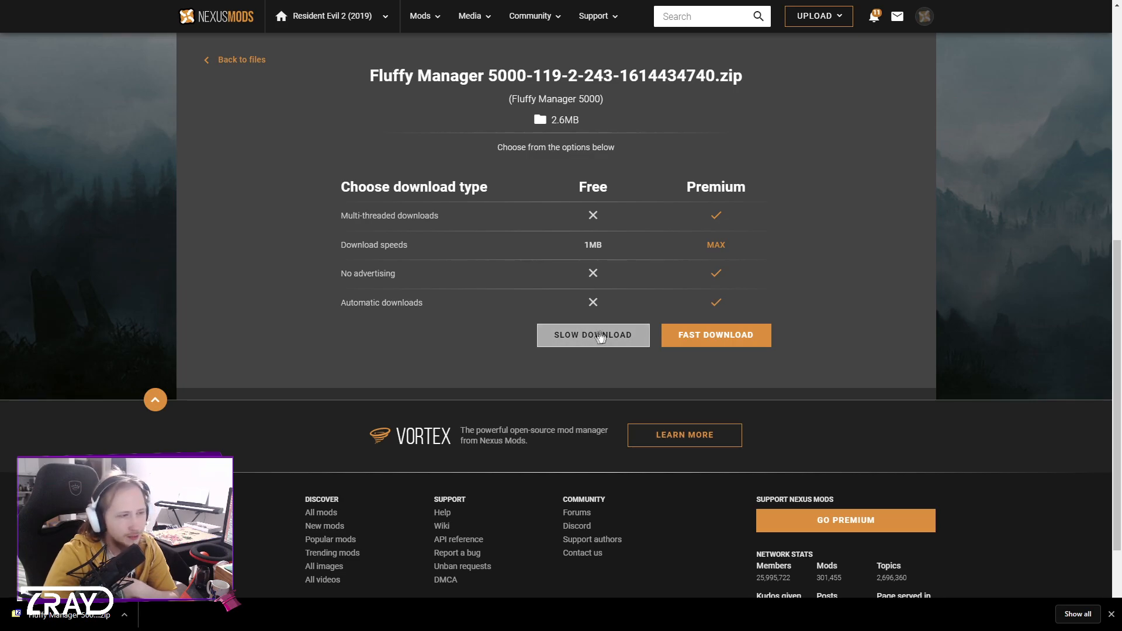
mouse_move(725, 342)
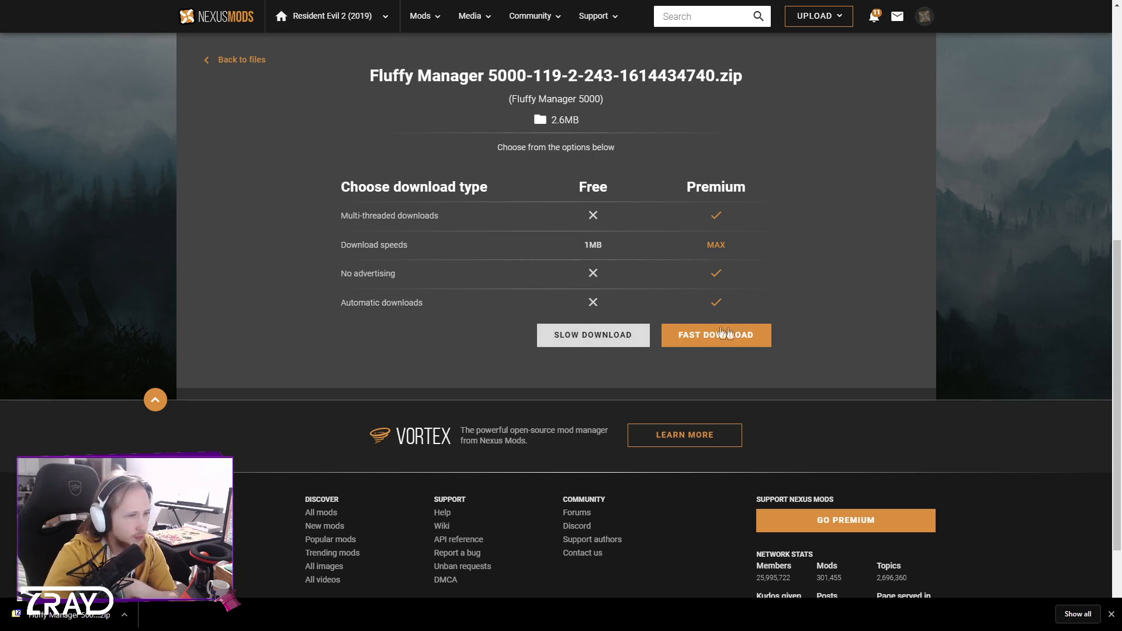
left_click(716, 335)
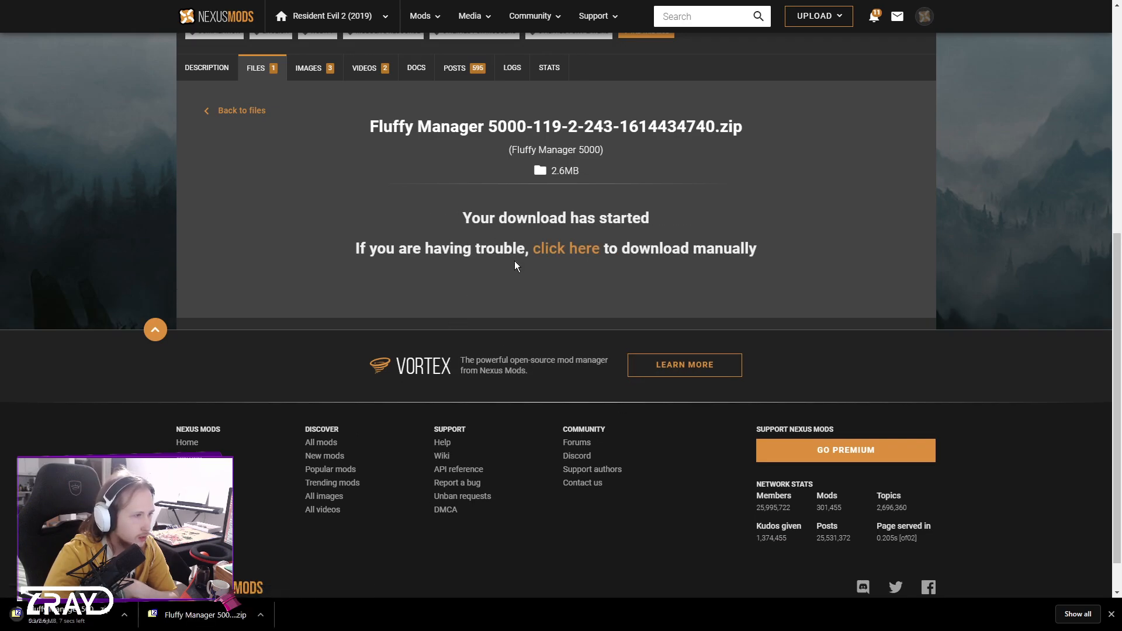
double_click(564, 170)
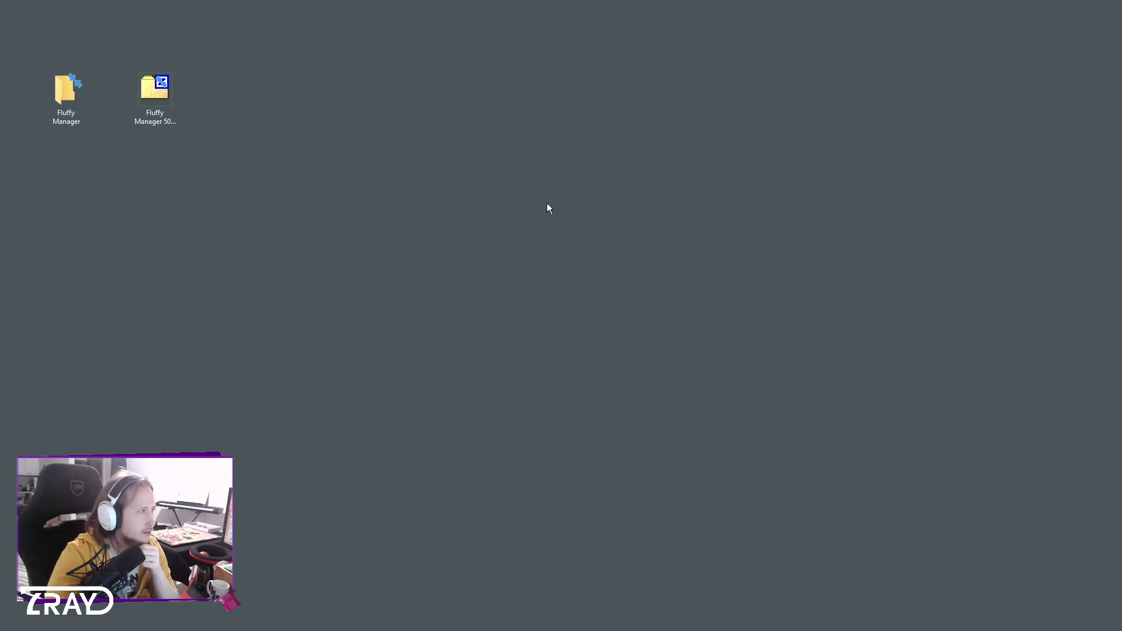
Extract the zip's Modmanager.exe, Data and Updater.exe into the desktop Fluffy Manager folder.
left_click(154, 89)
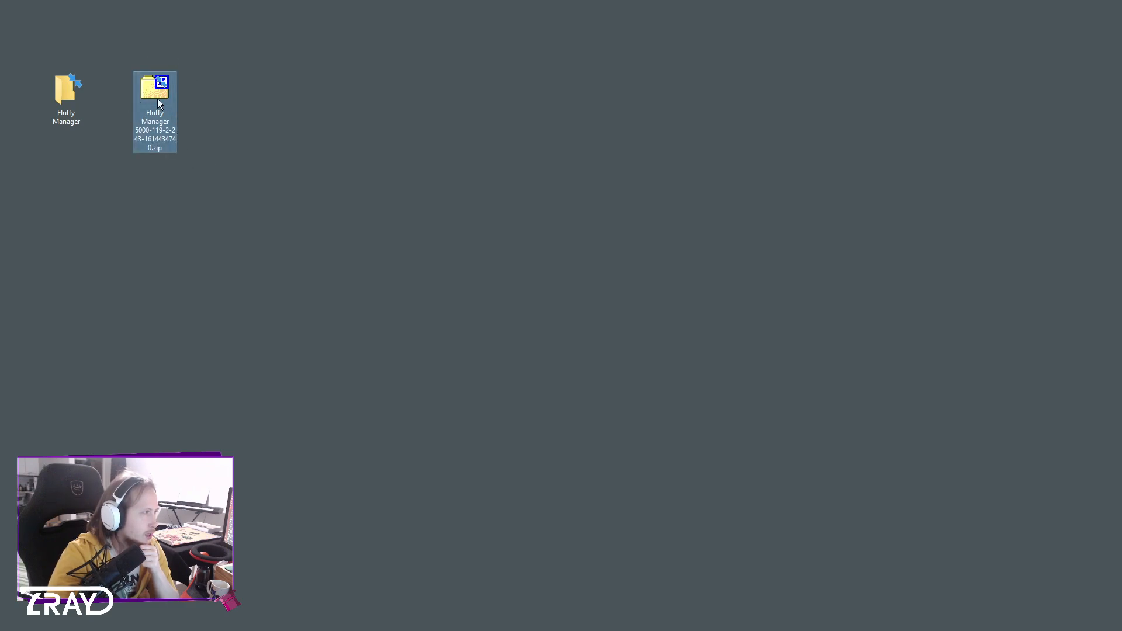
double_click(155, 88)
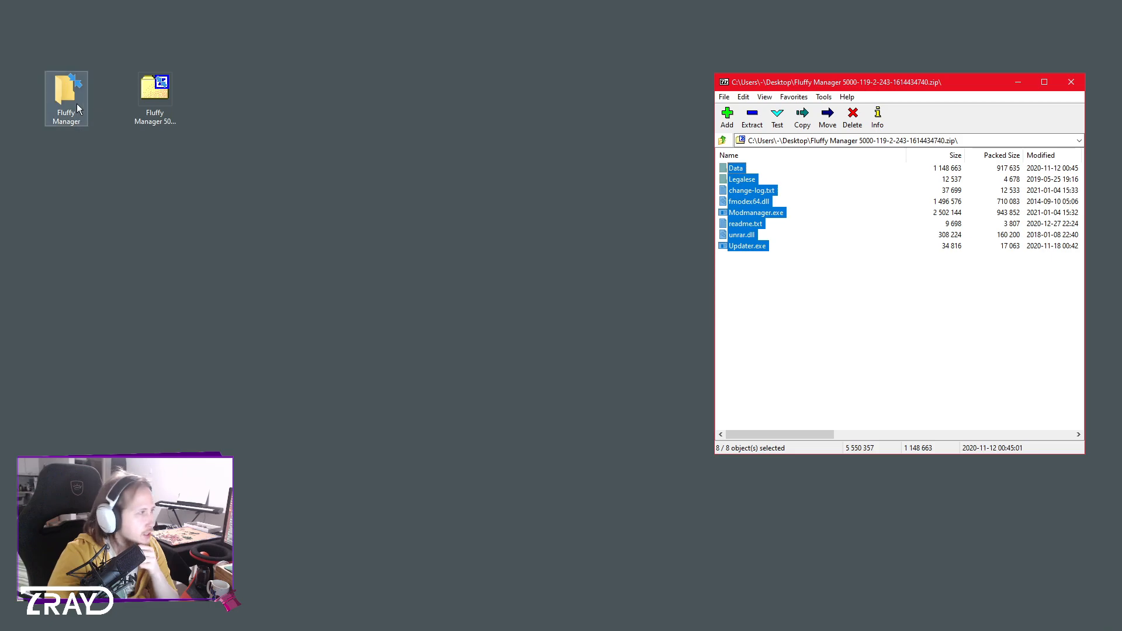
double_click(66, 89)
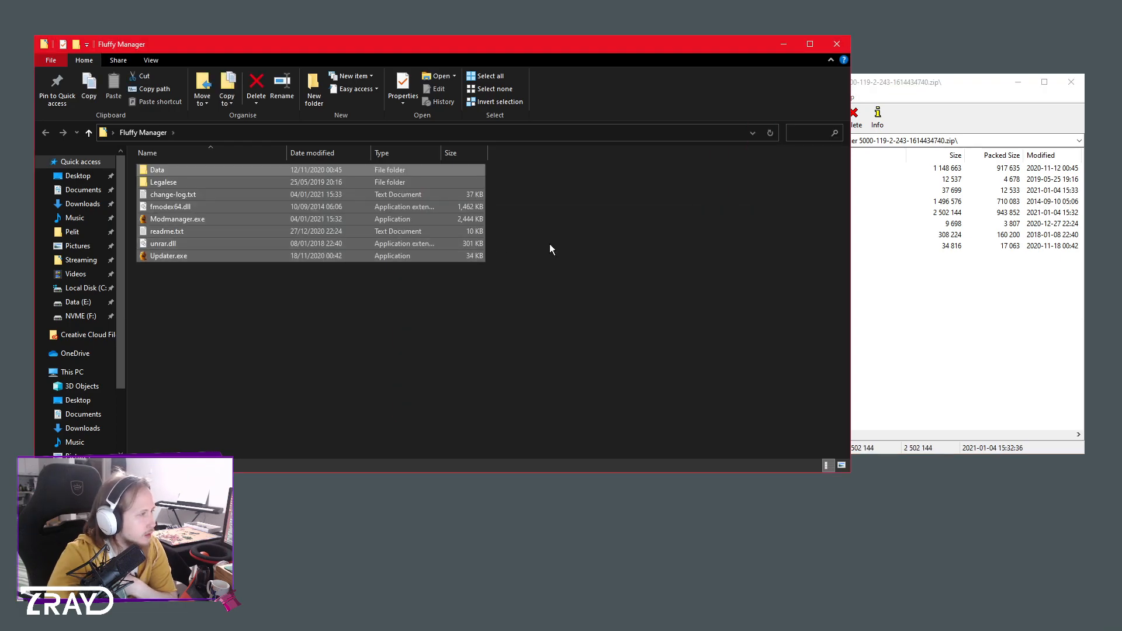
left_click(178, 219)
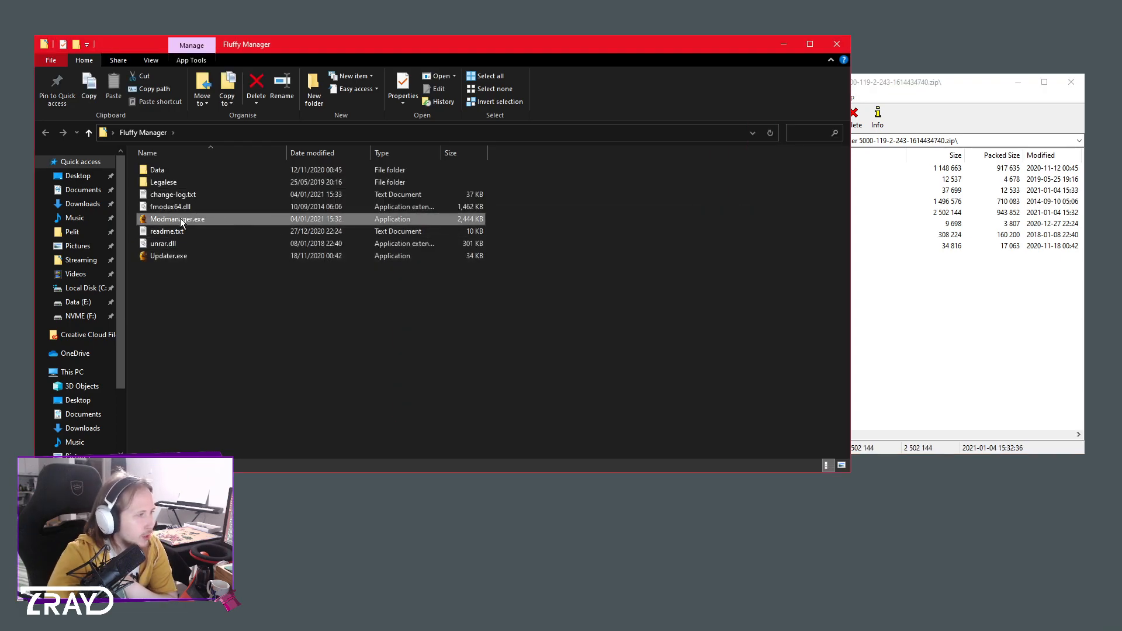
Launch Modmanager.exe and choose Resident Evil 2 Remake as the game.
double_click(176, 219)
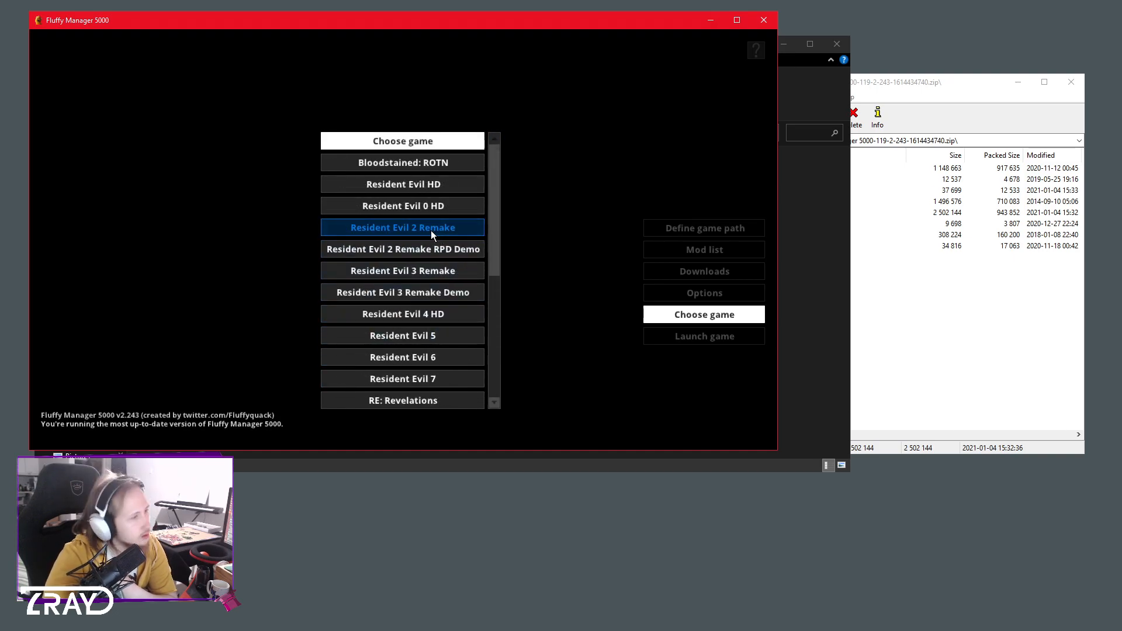
left_click(403, 228)
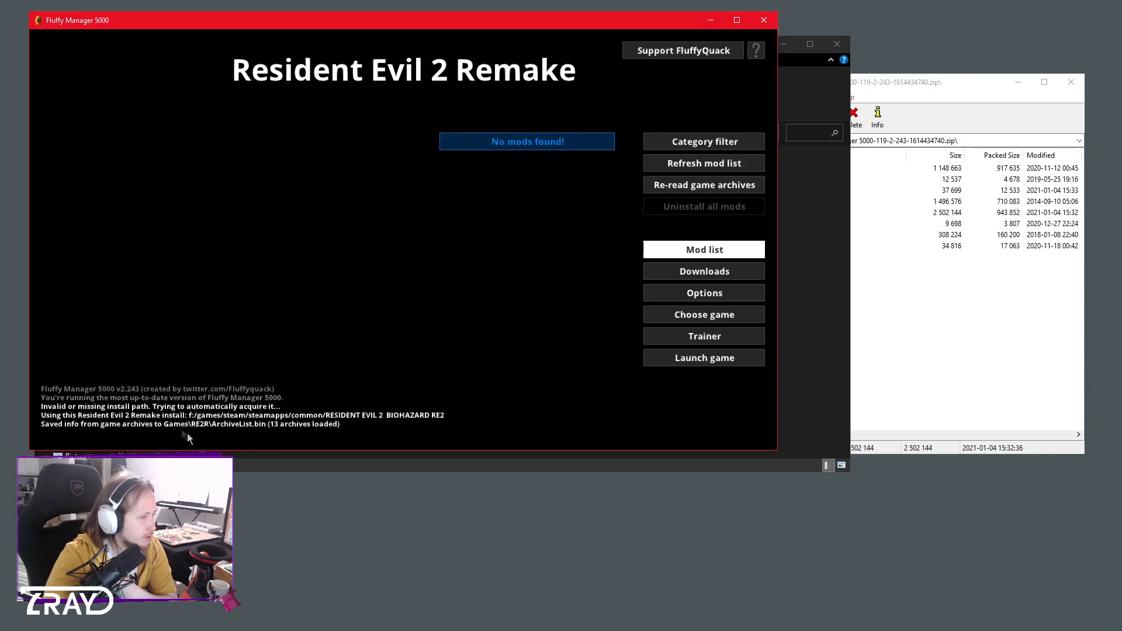
mouse_move(296, 433)
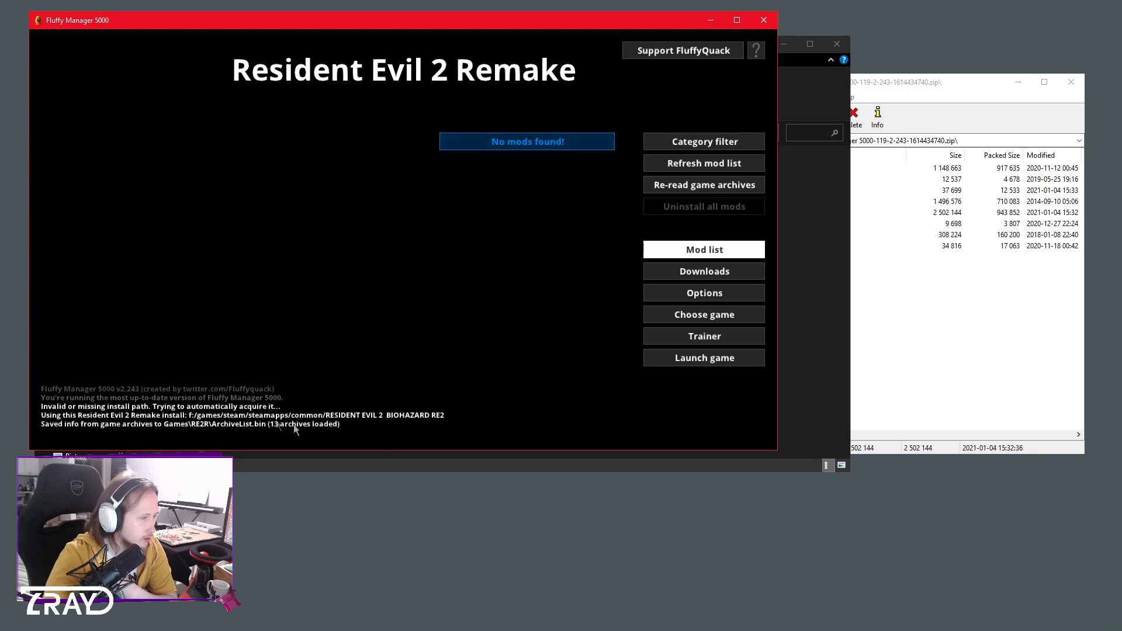
mouse_move(502, 388)
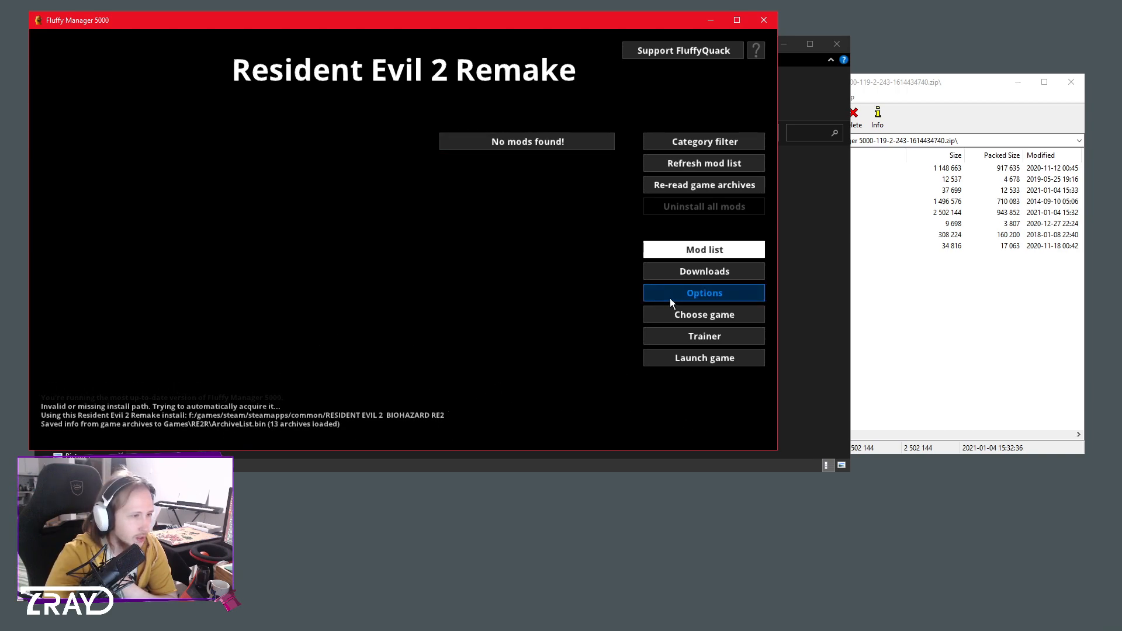
Auto-detect the Resident Evil 2 Remake install path from the manager's options.
left_click(704, 292)
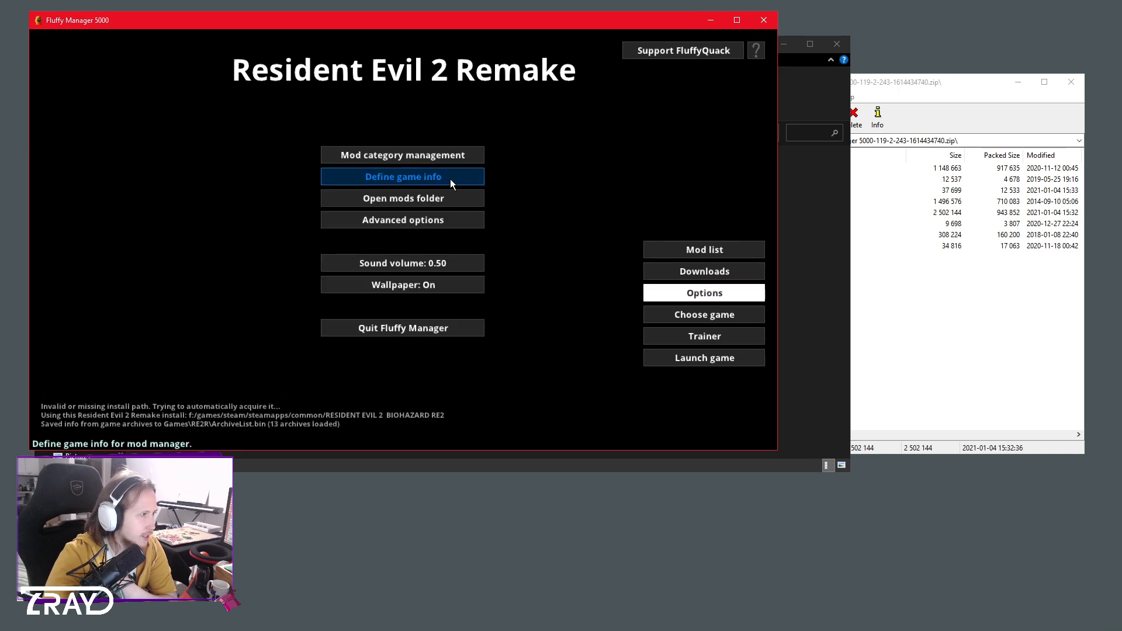
left_click(403, 176)
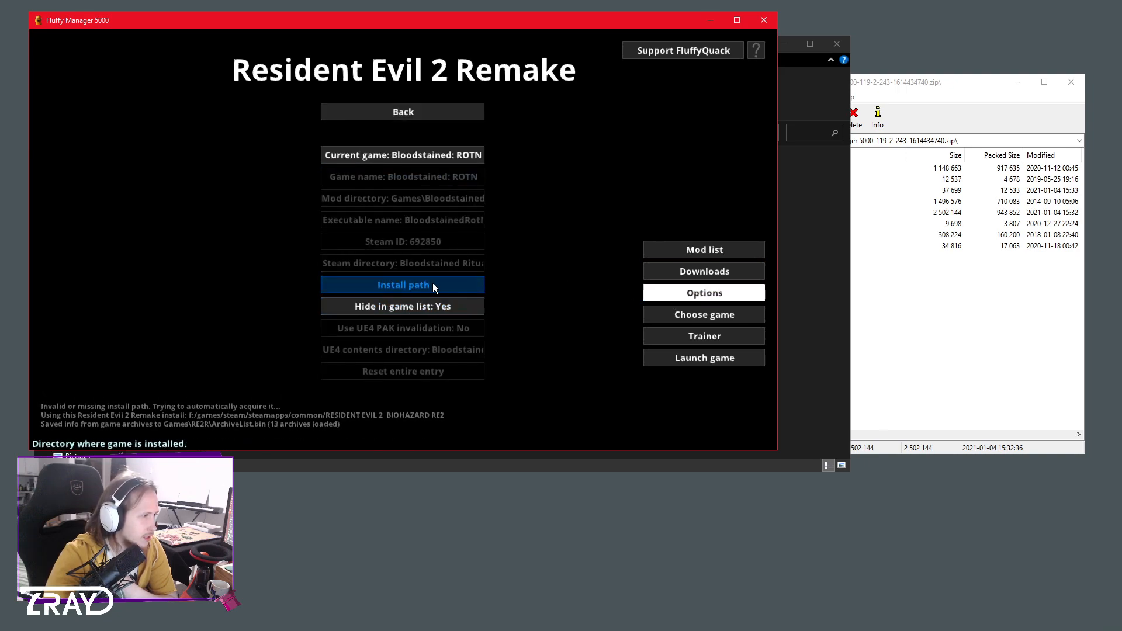
mouse_move(541, 246)
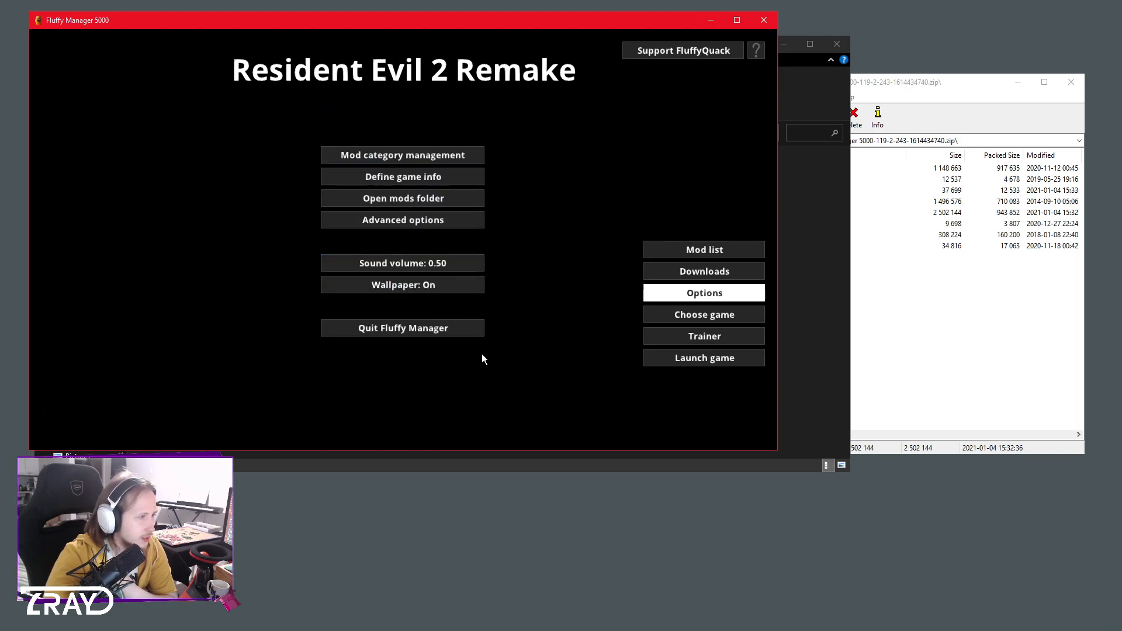
mouse_move(600, 320)
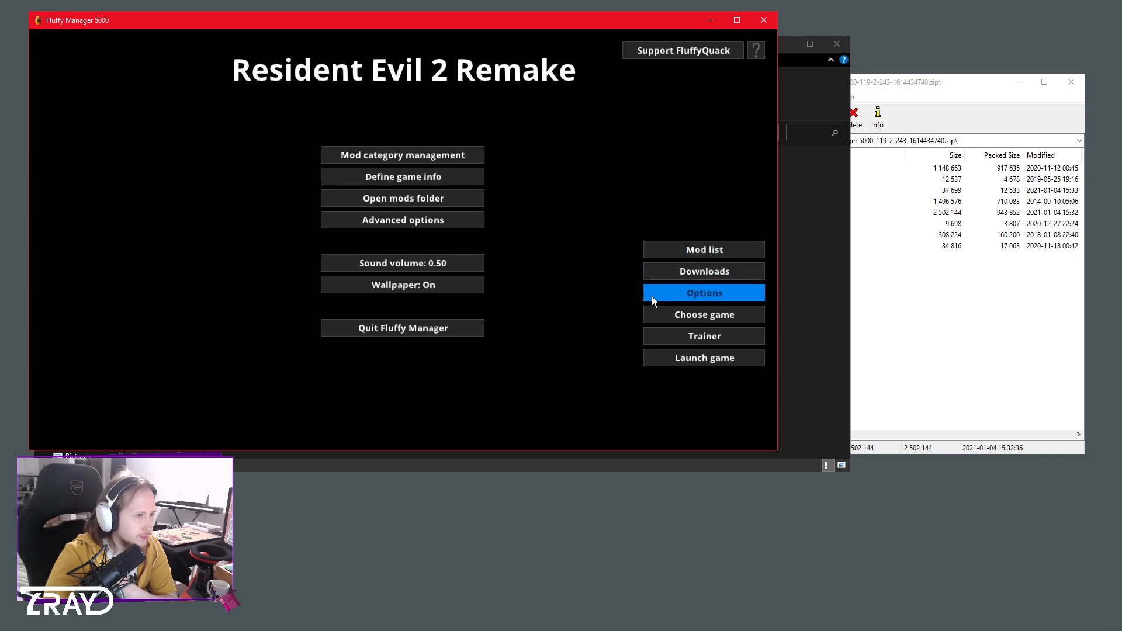
Download Mr X Army from Direct mod downloads and confirm the finished message.
left_click(703, 249)
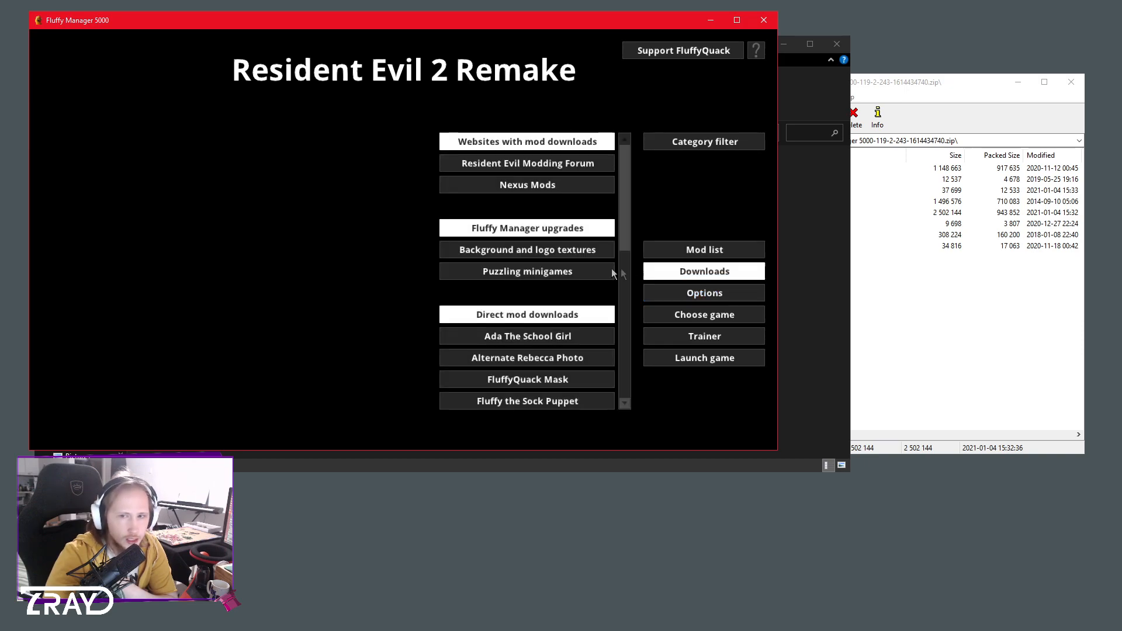
mouse_move(532, 165)
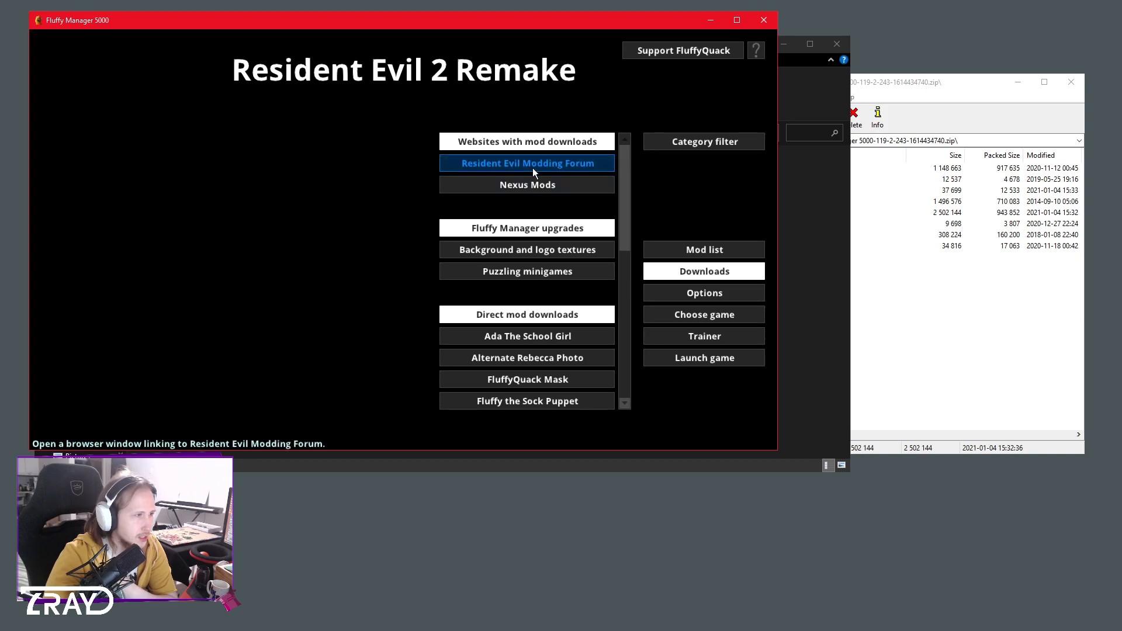
mouse_move(337, 181)
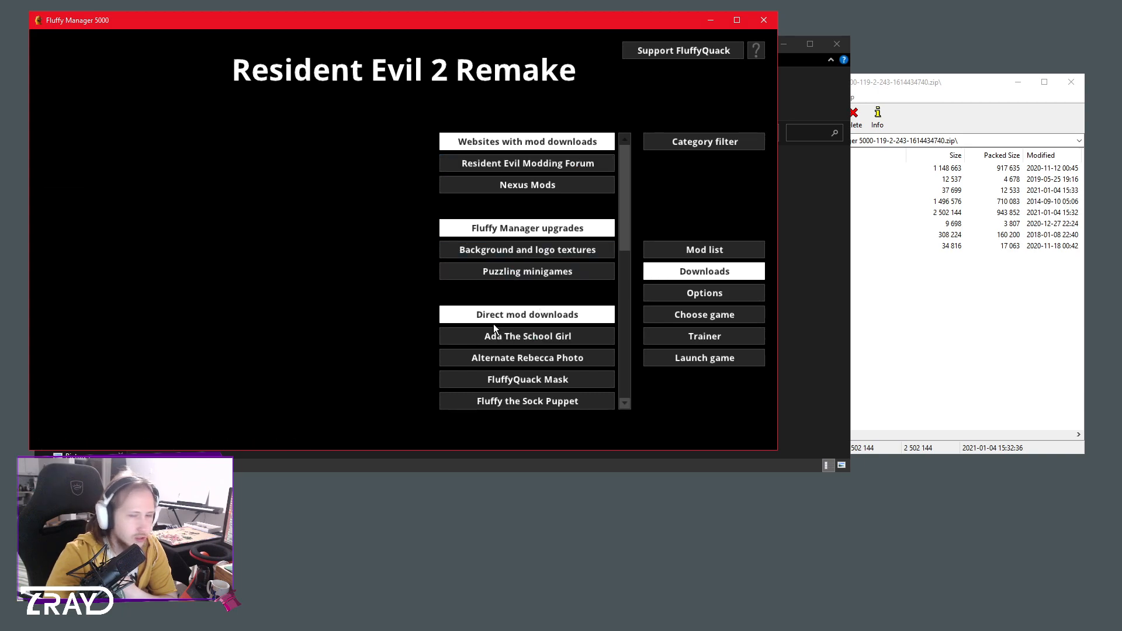
scroll("down", 3)
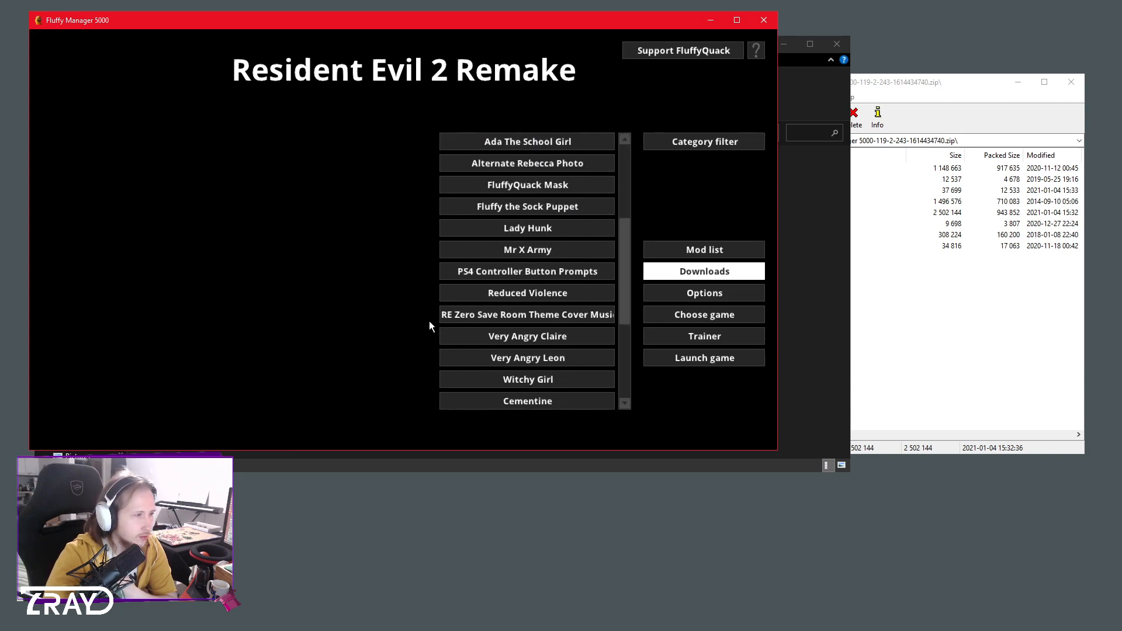
left_click(527, 249)
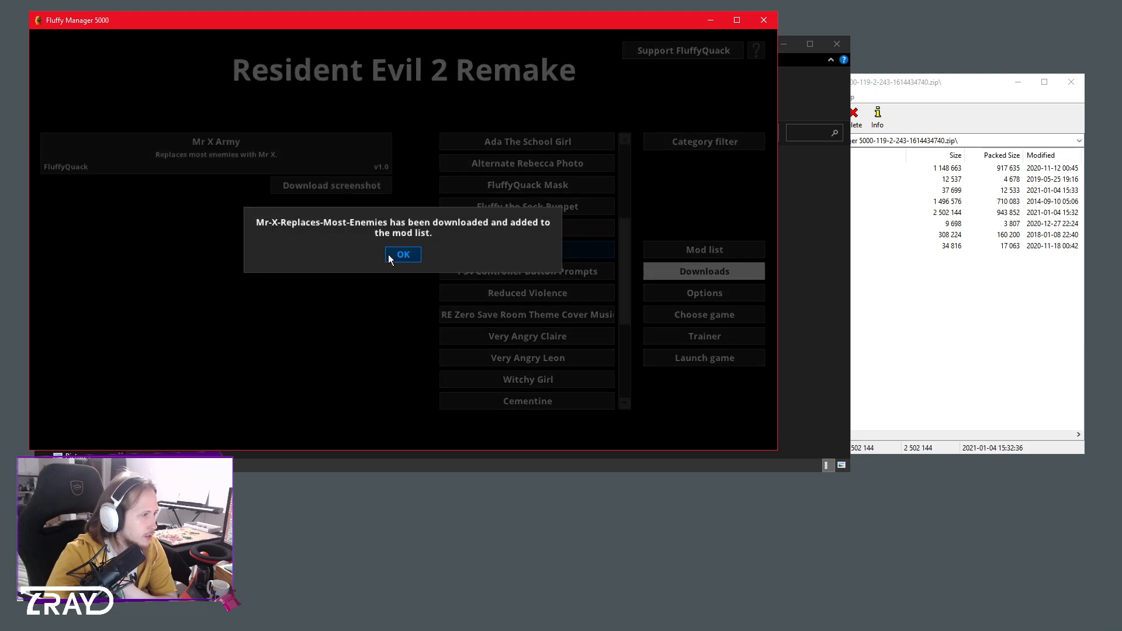
left_click(403, 254)
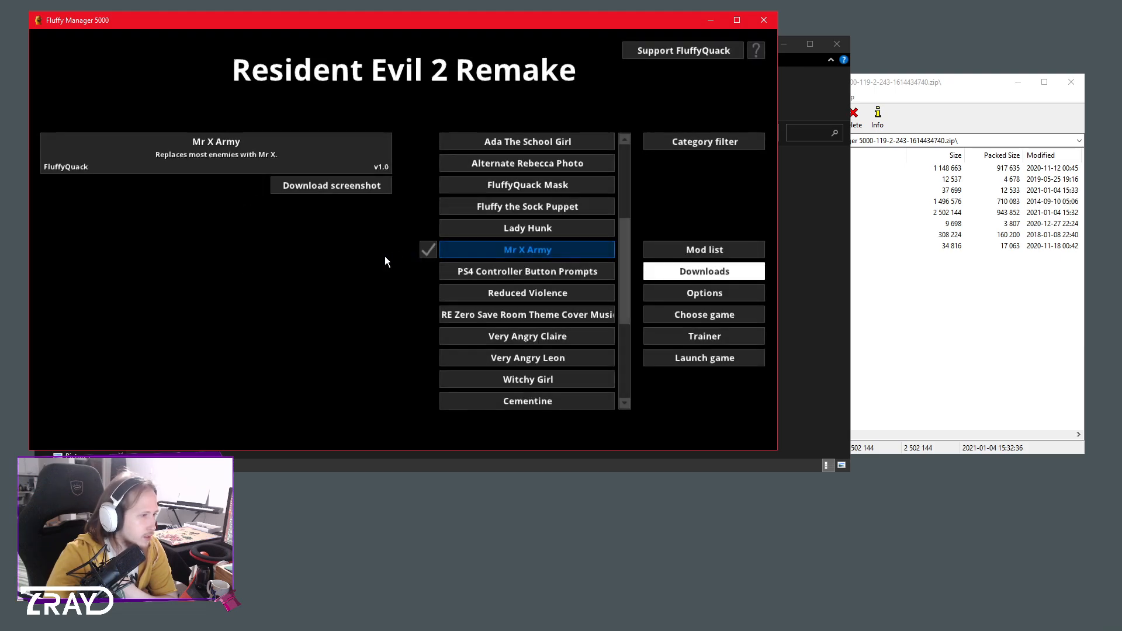
Select Mr X Army in the mod list and switch it on.
left_click(528, 207)
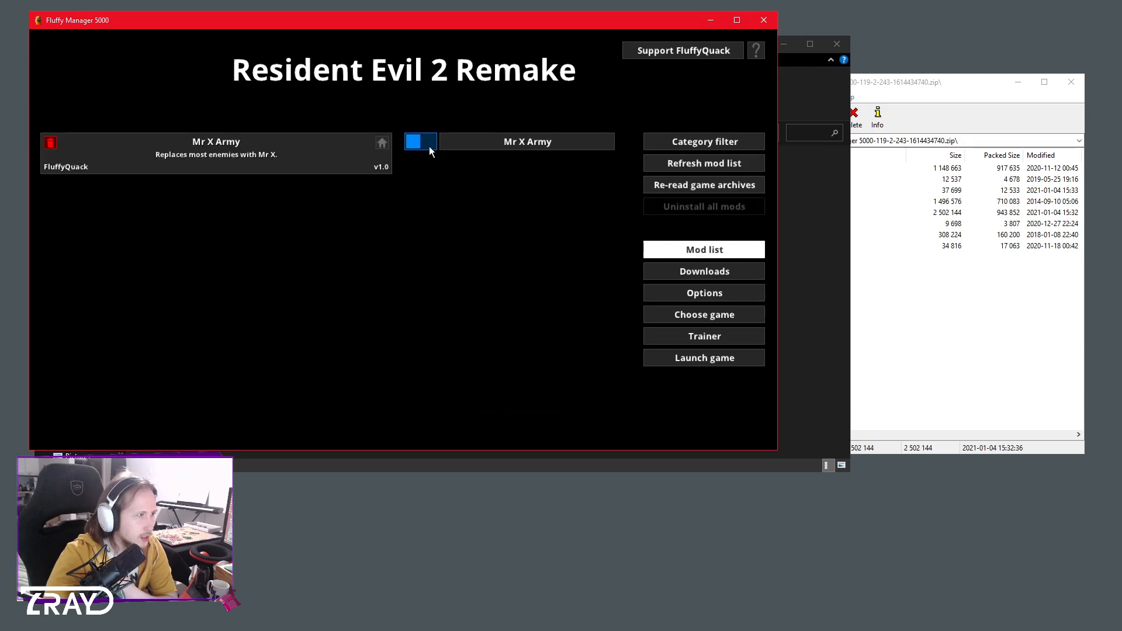
left_click(527, 142)
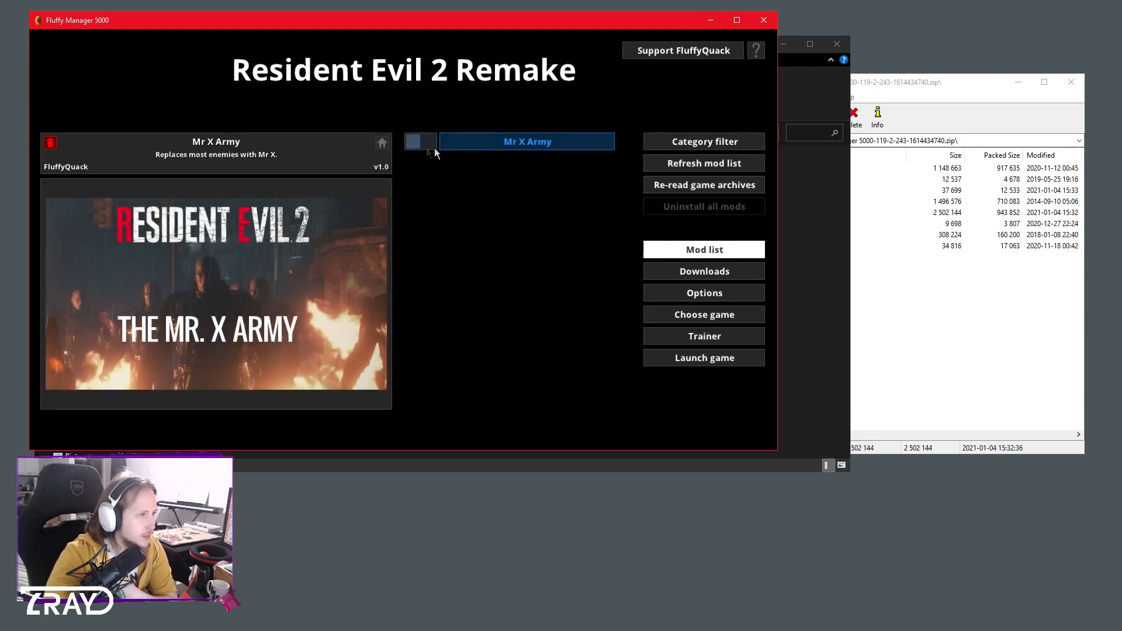
left_click(428, 141)
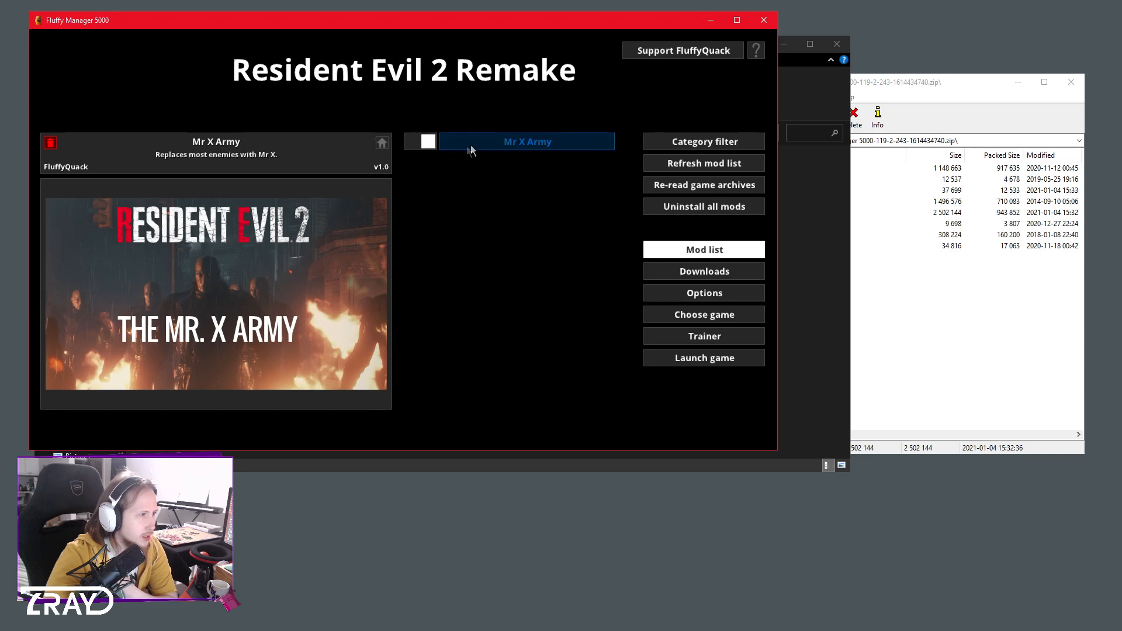
left_click(422, 141)
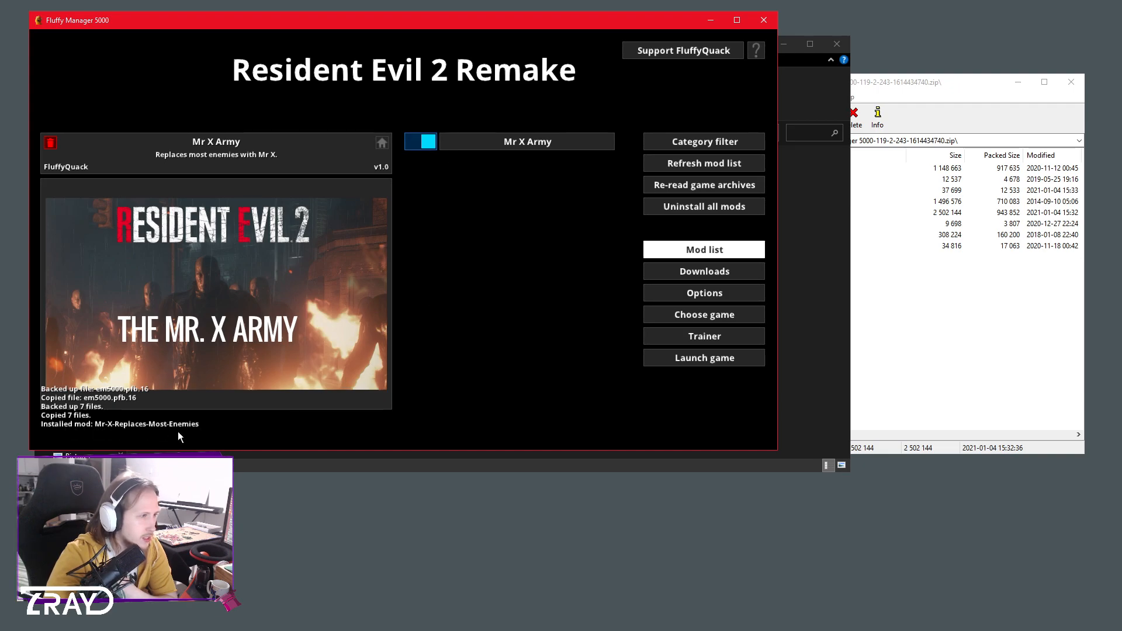
mouse_move(678, 403)
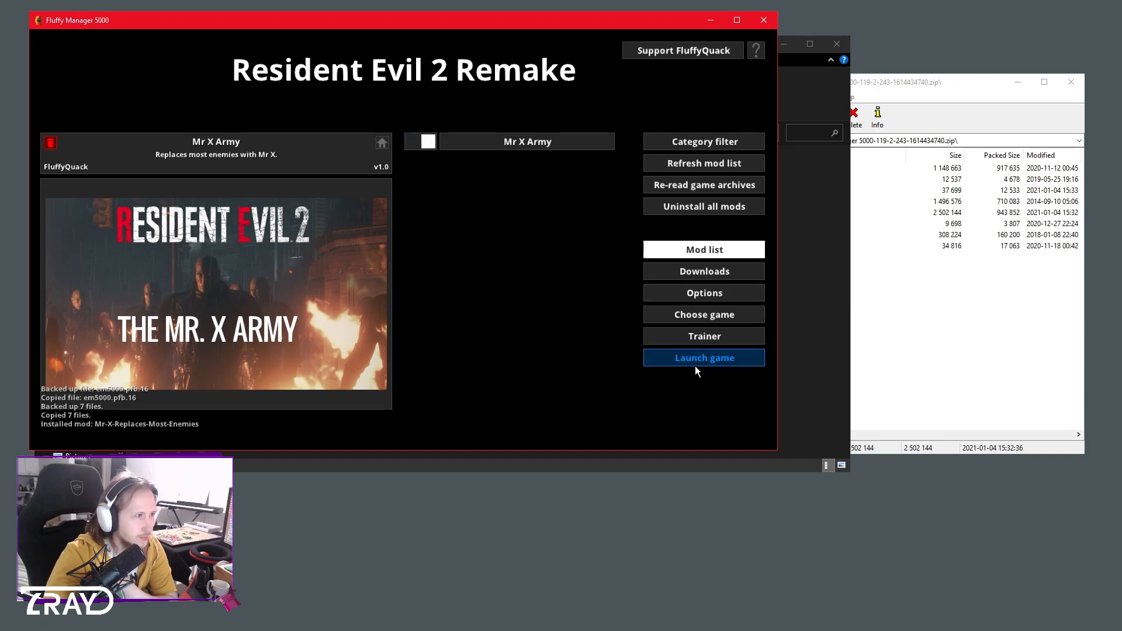
mouse_move(543, 369)
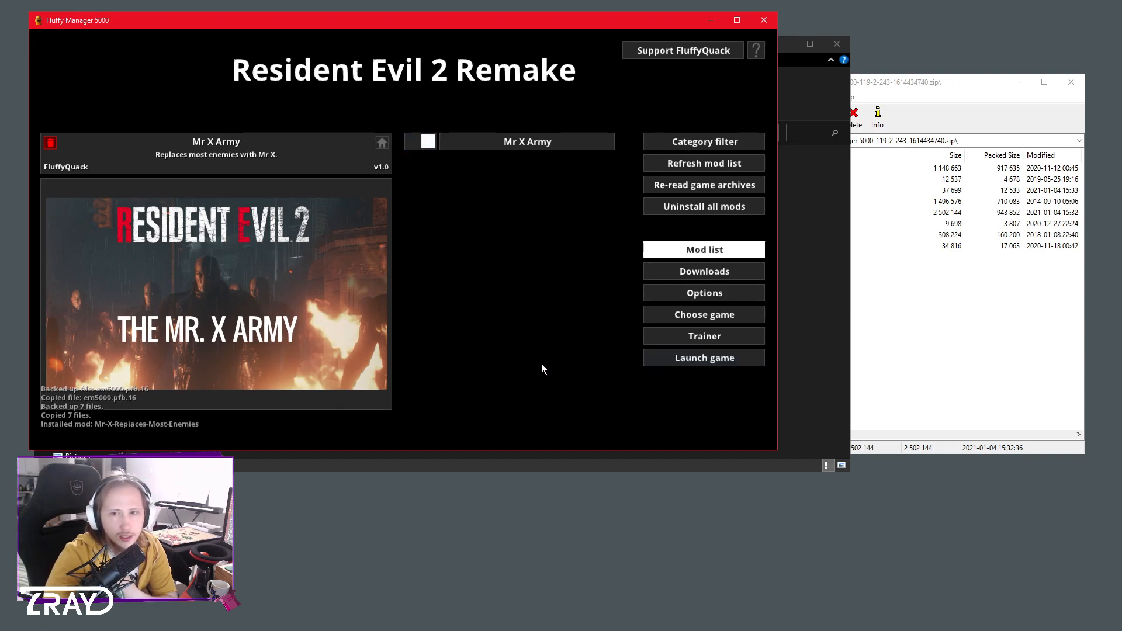
mouse_move(533, 281)
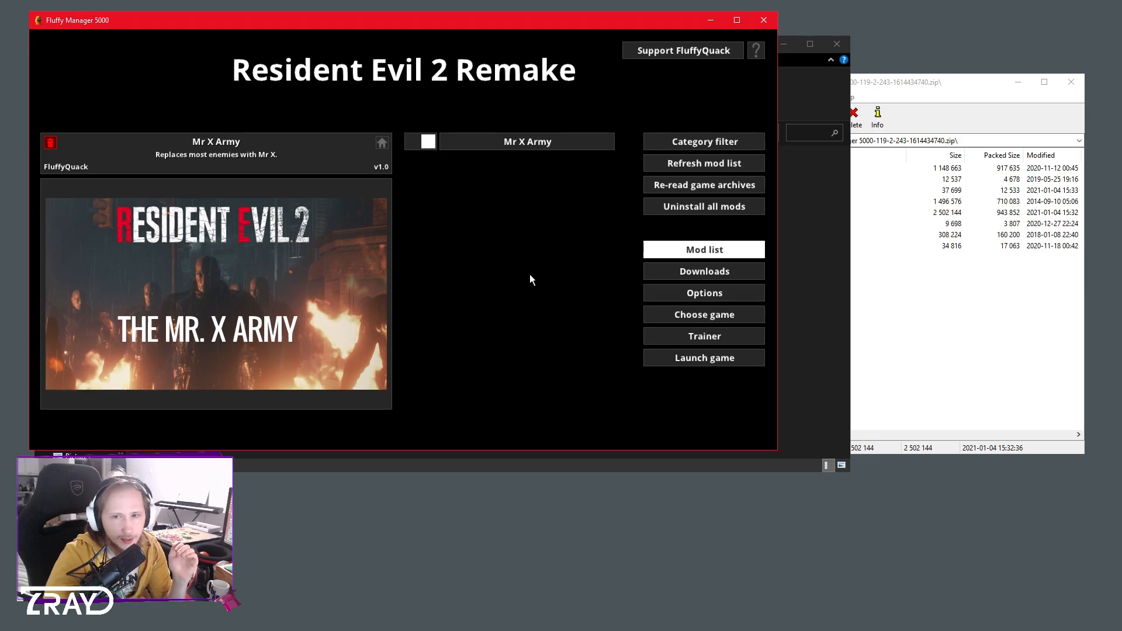
left_click(527, 141)
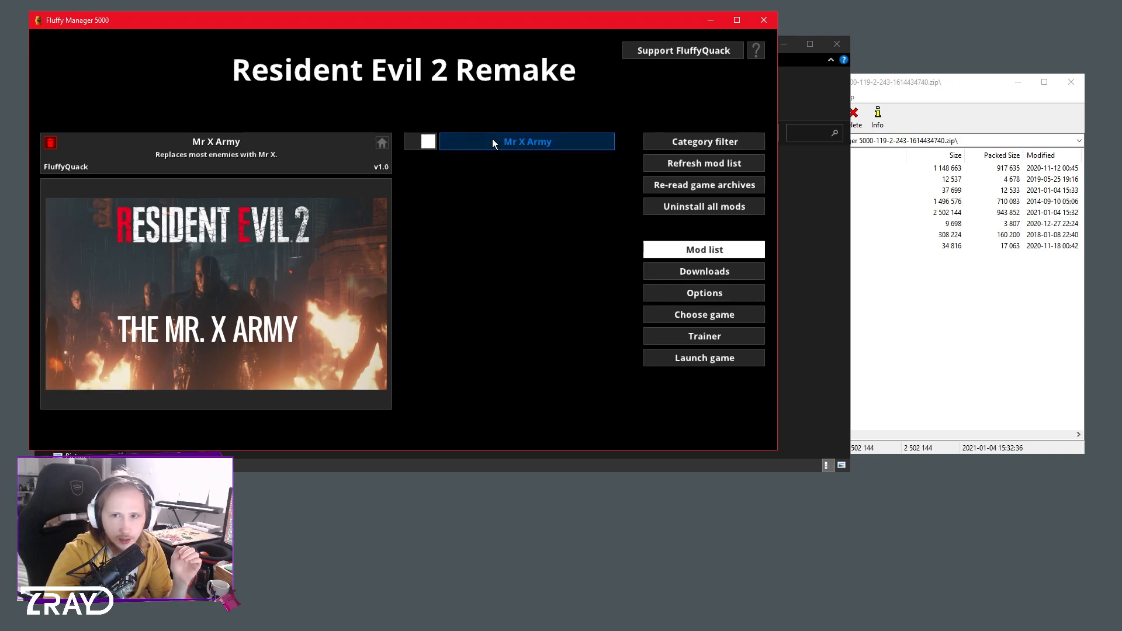